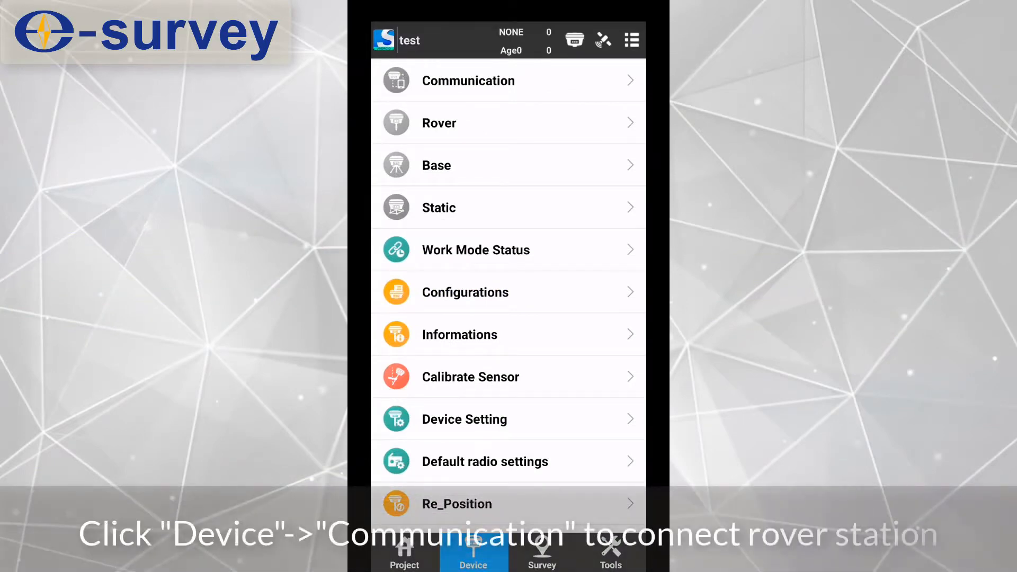
# Step: Search for Bluetooth receivers and connect to the rover, getting a single-point fix
pyautogui.click(468, 80)
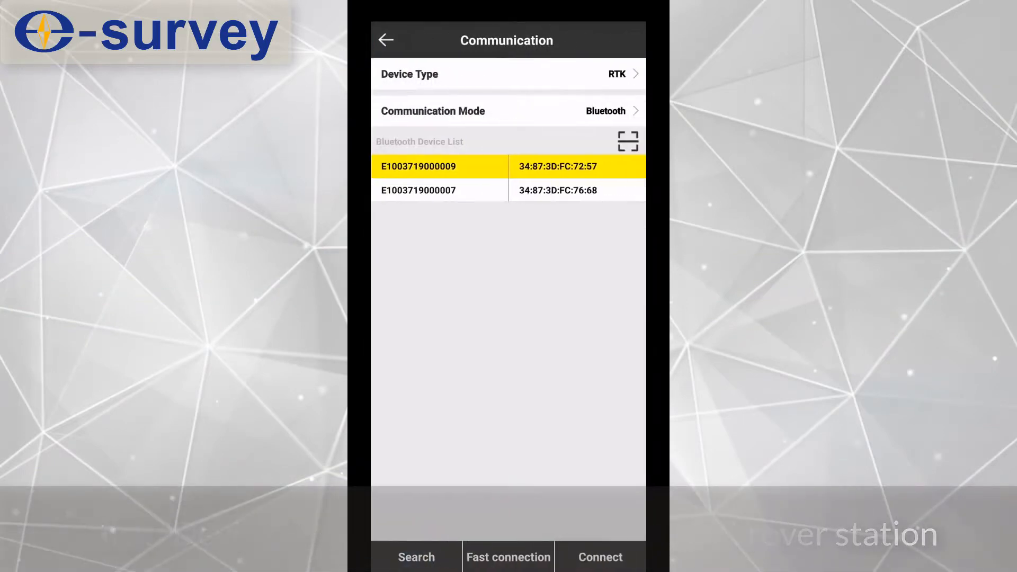
pyautogui.click(415, 556)
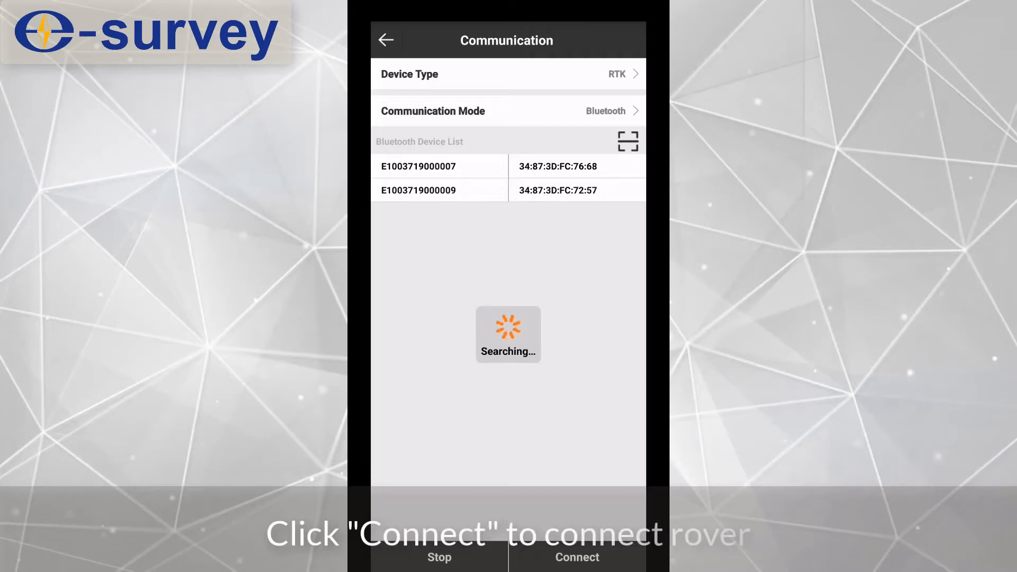
pyautogui.click(439, 190)
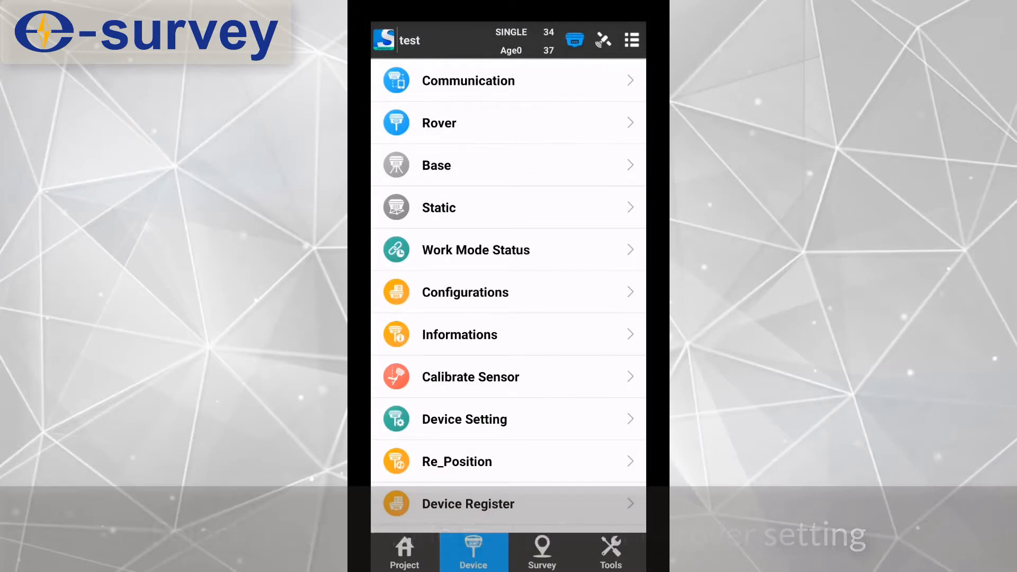
# Step: Set rover Data Link to RTK Network, Connect Mode NTRIP, Network mode GPRS
pyautogui.click(439, 122)
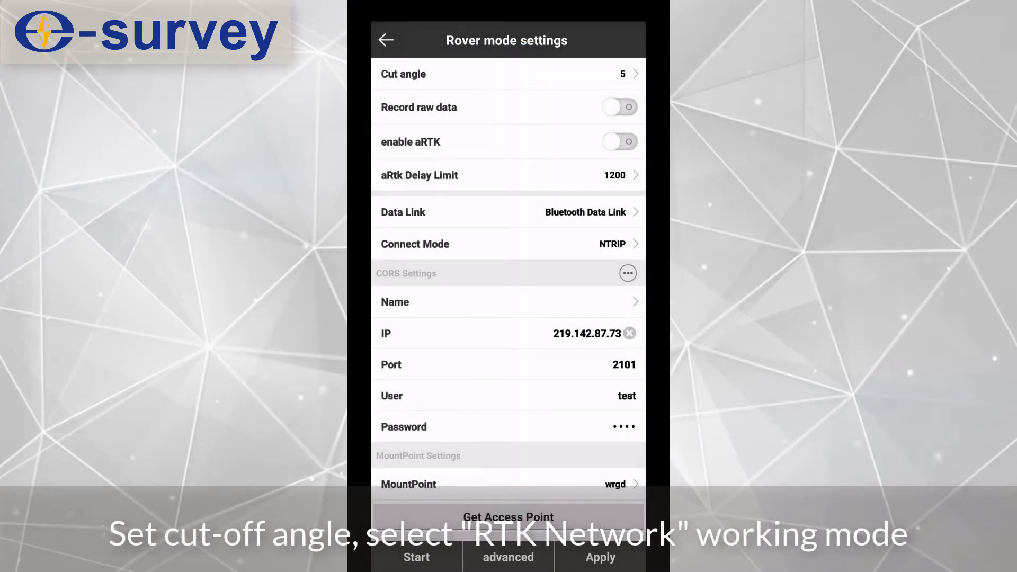
pyautogui.click(509, 212)
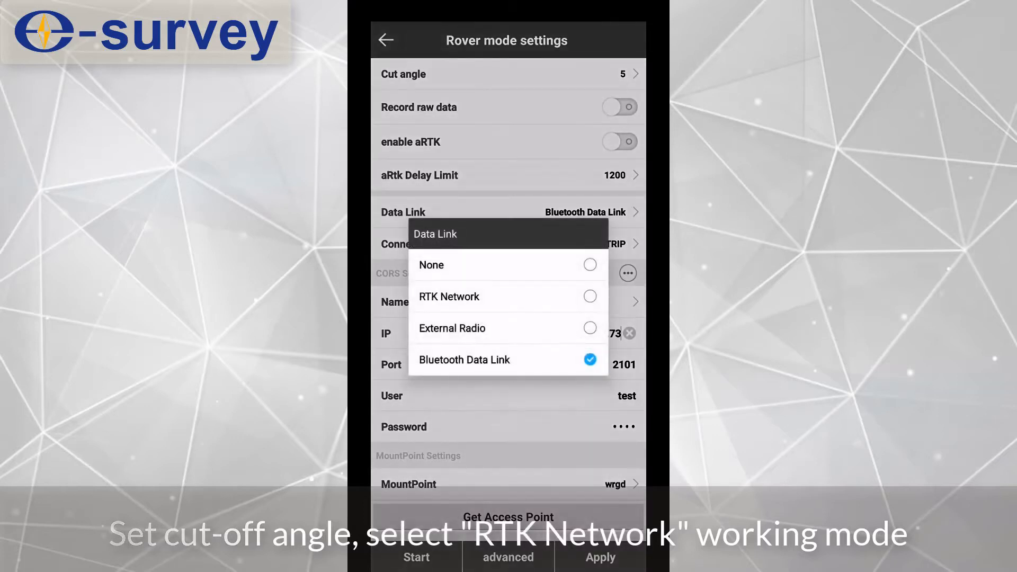
pyautogui.click(448, 297)
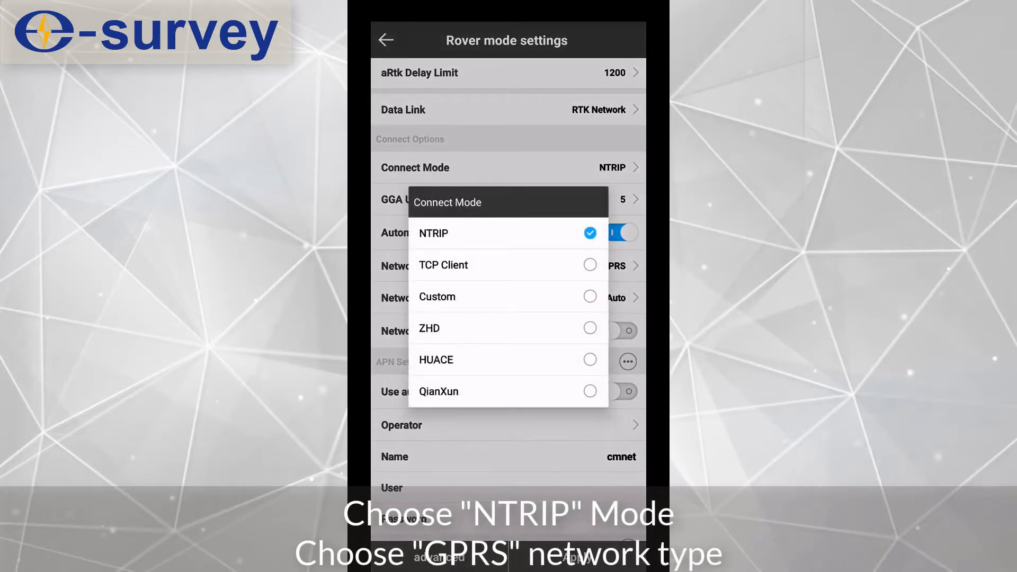
pyautogui.click(433, 233)
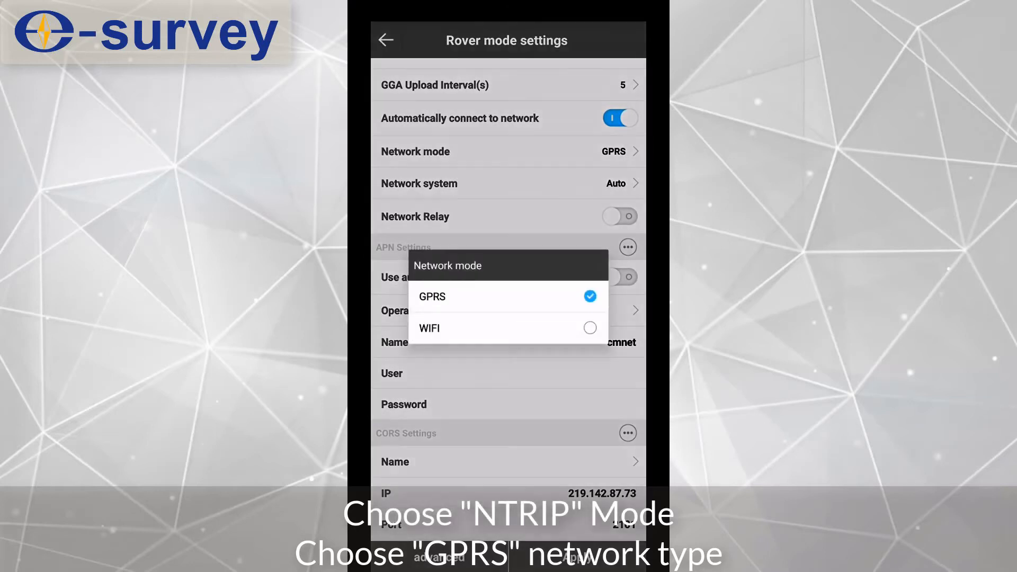
pyautogui.click(431, 297)
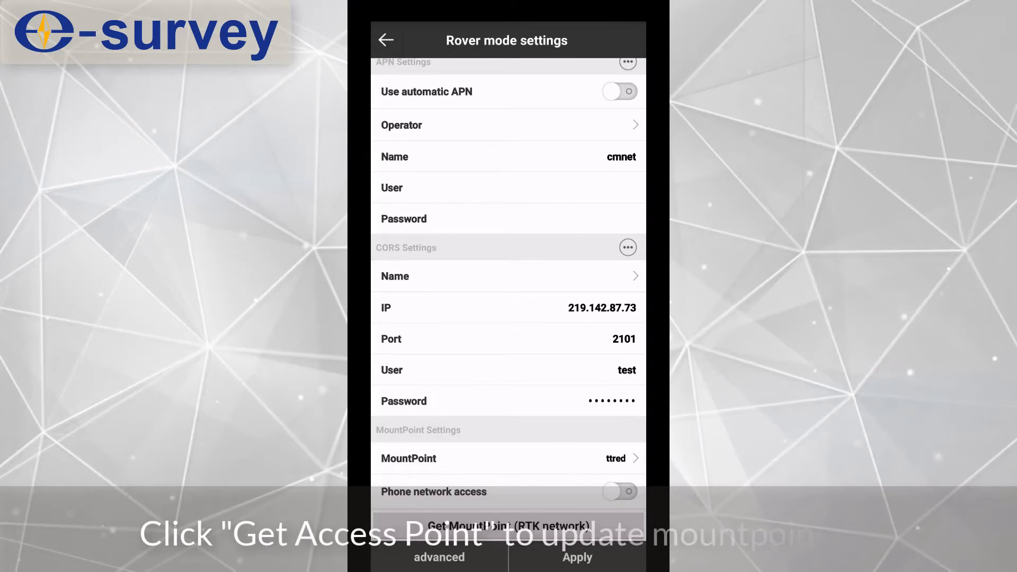
# Step: Retrieve the caster's mountpoint list and select CORSTest in place of ttred
pyautogui.click(507, 526)
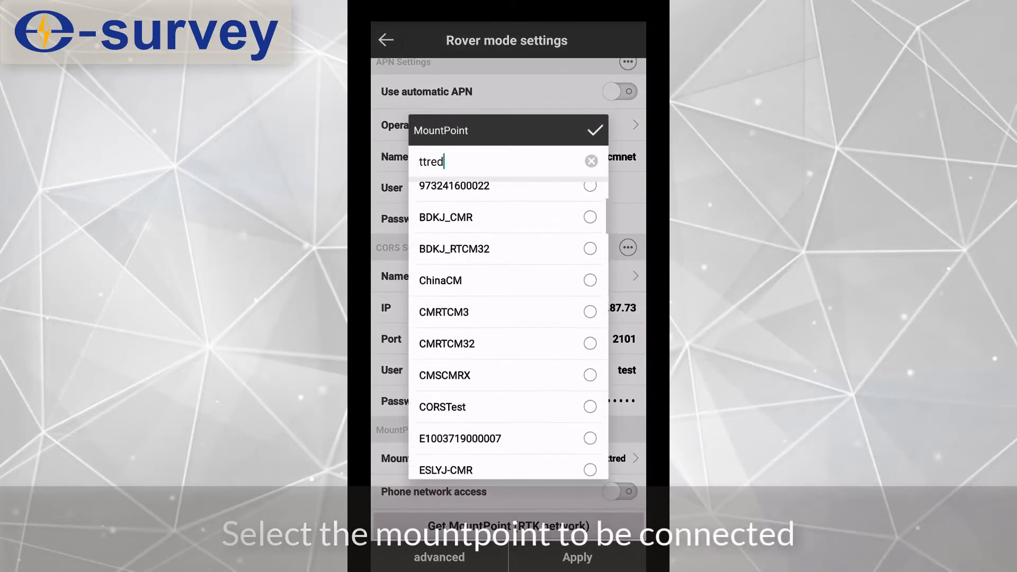
pyautogui.click(443, 407)
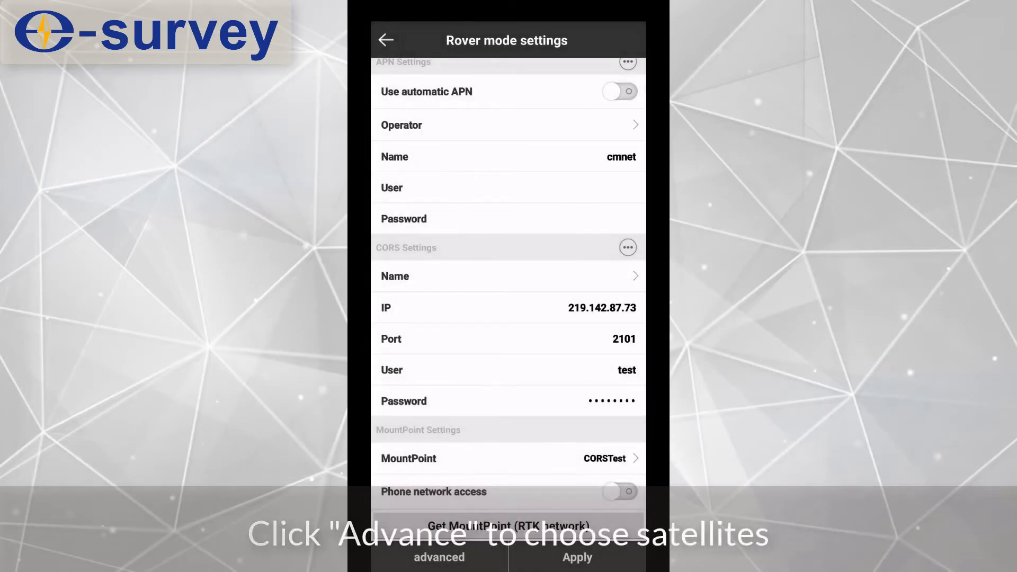
# Step: Confirm the satellite system settings, then view work mode status showing data transmitting
pyautogui.click(438, 557)
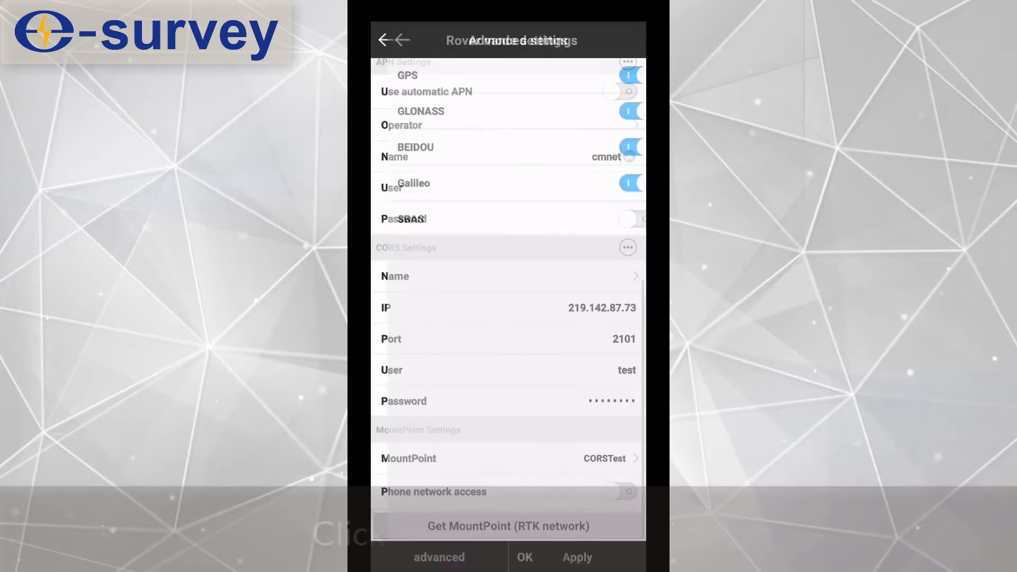
pyautogui.click(575, 557)
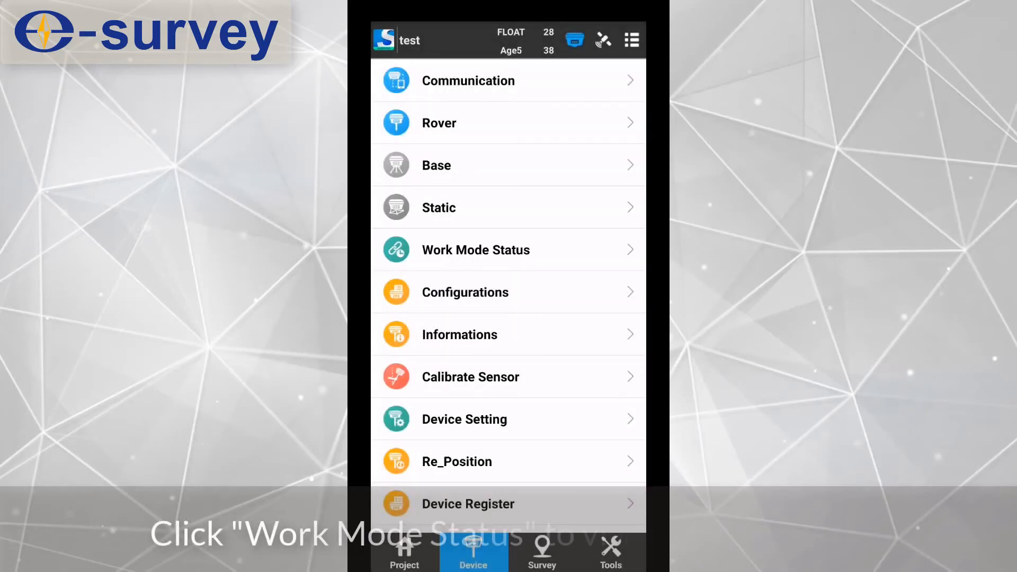
pyautogui.click(475, 249)
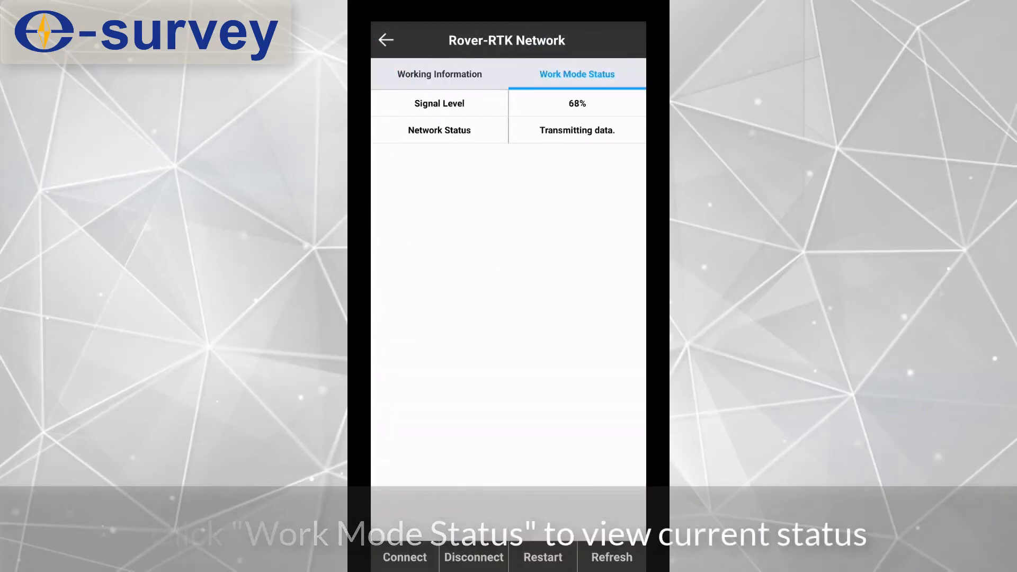